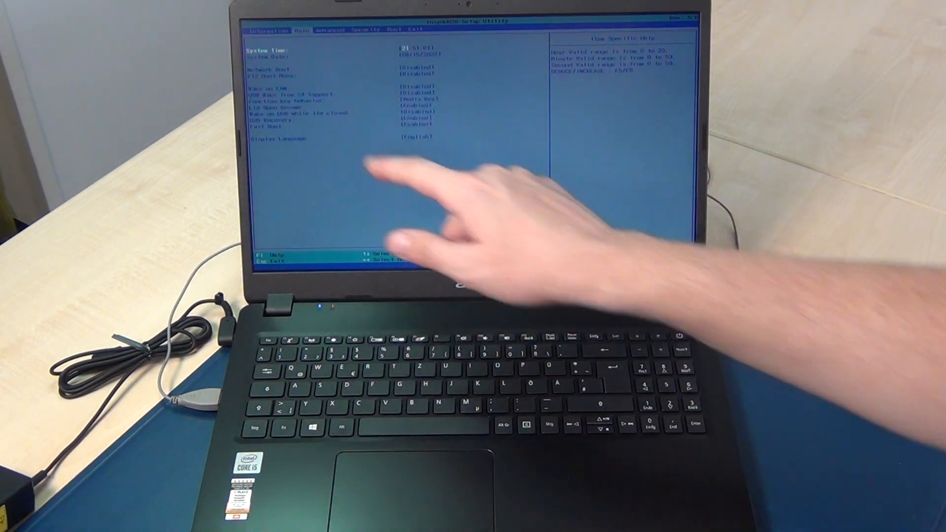
Step: Set F12 Boot Menu to Enabled and move to the Boot settings page
{"action": "key", "text": "down"}
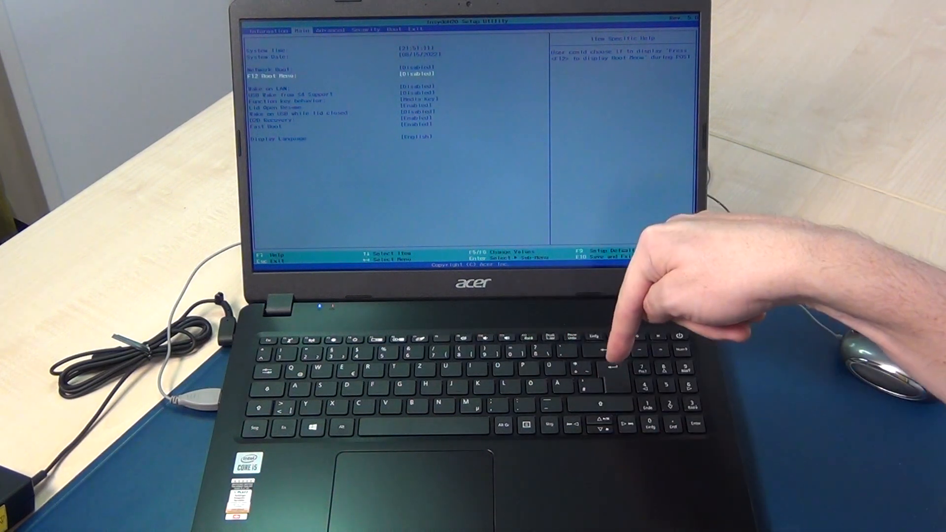
{"action": "key", "text": "Enter"}
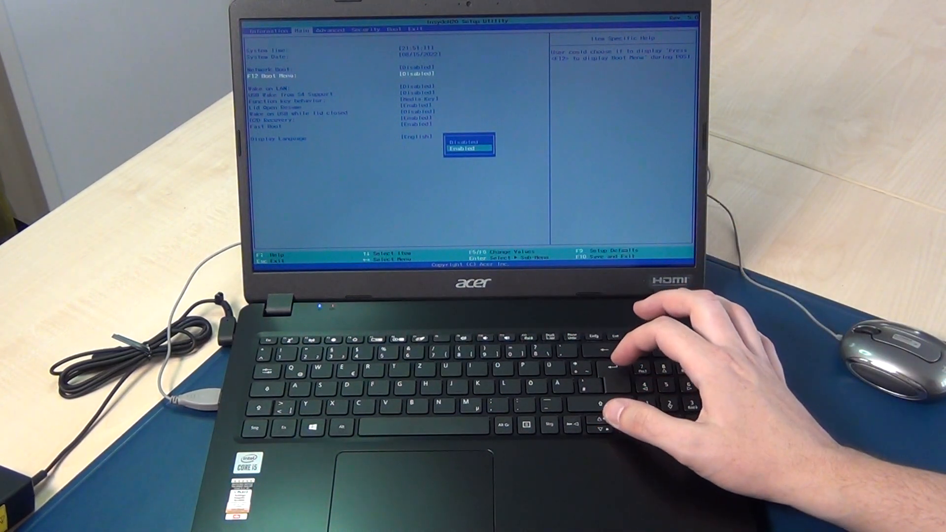
{"action": "key", "text": "Enter"}
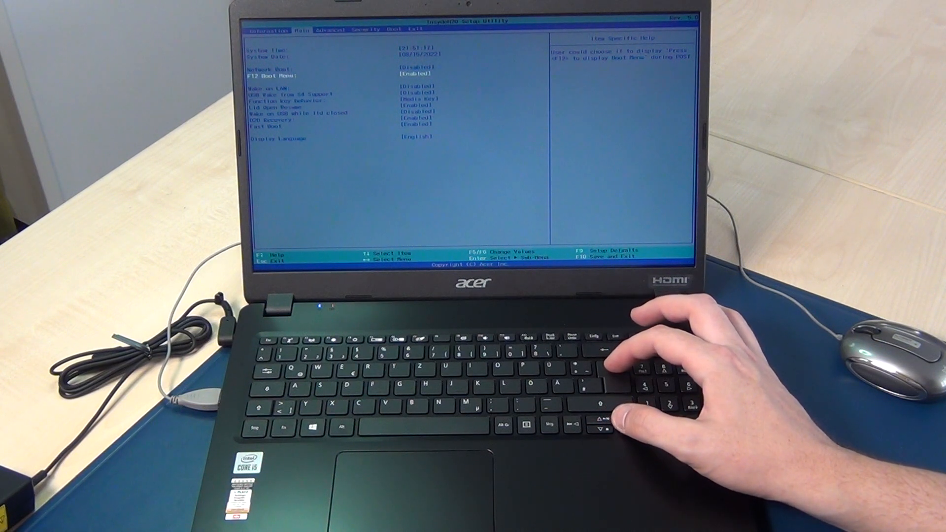
{"action": "key", "text": "Right"}
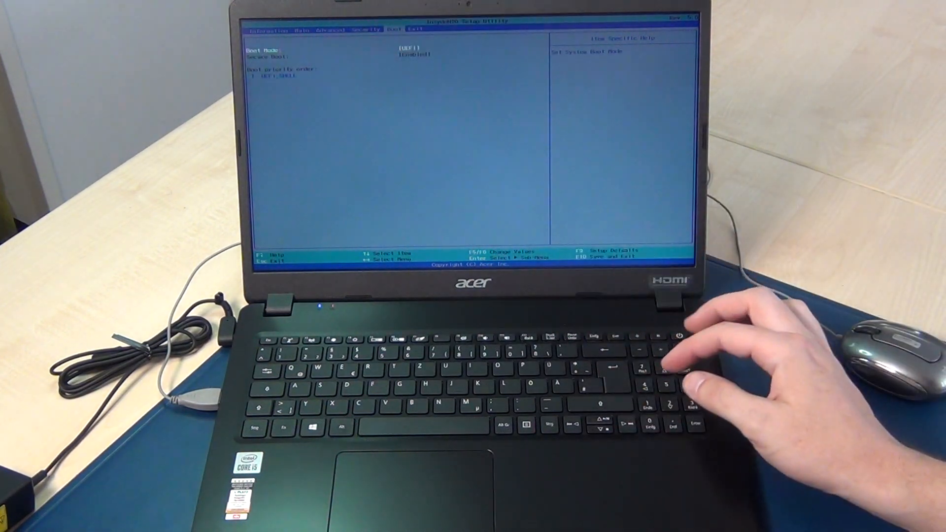
Step: Confirm Boot Mode is UEFI, then save, exit and boot from the USB stick
{"action": "left_click", "coordinate": [414, 30]}
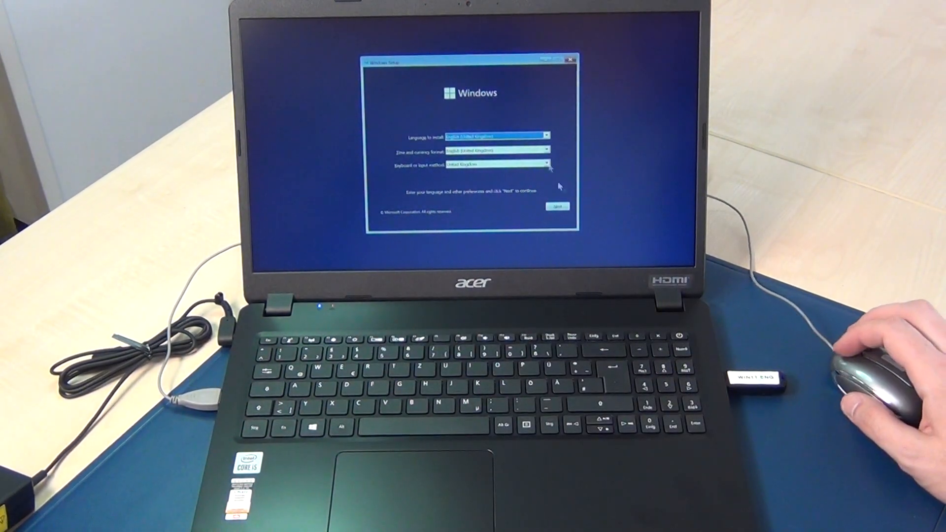
Step: Accept UK English language and keyboard settings, then choose Install now
{"action": "left_click", "coordinate": [556, 206]}
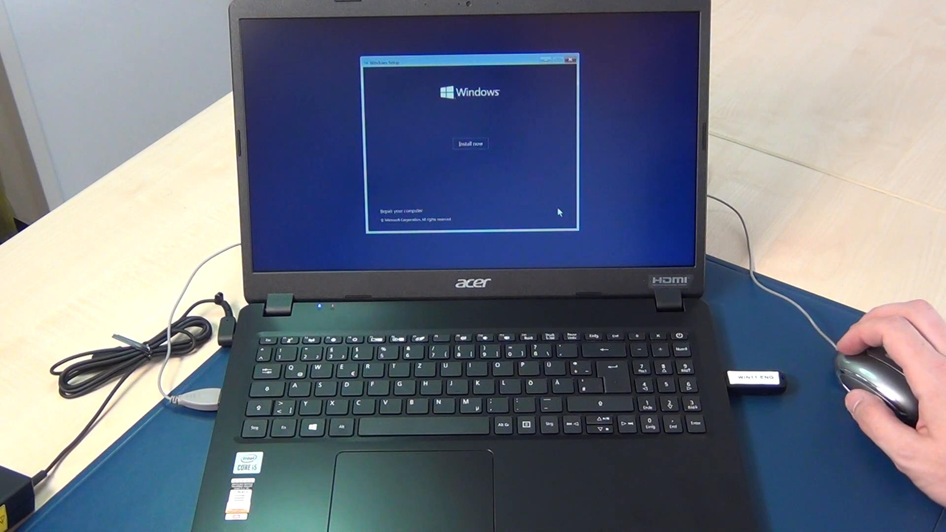
{"action": "left_click", "coordinate": [470, 143]}
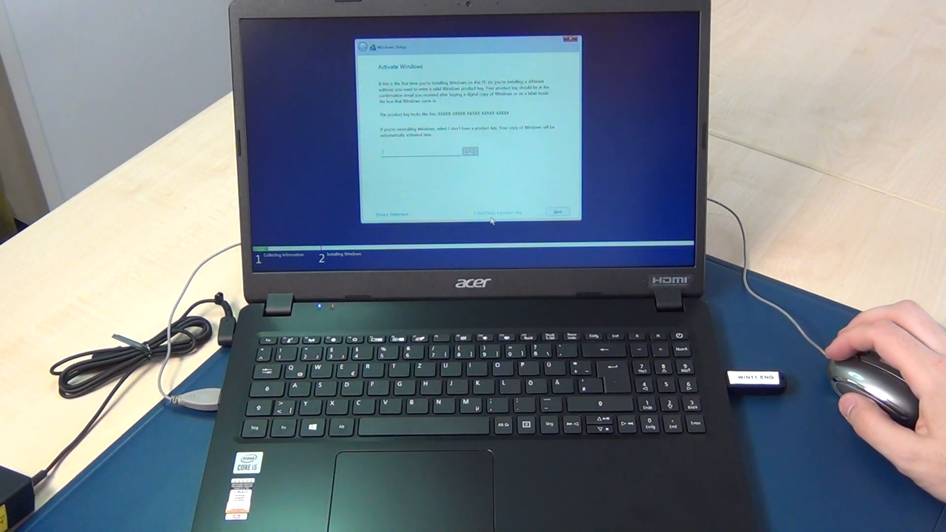
Step: Skip the product key, pick Windows 11 Pro, and accept the licence terms
{"action": "left_click", "coordinate": [496, 213]}
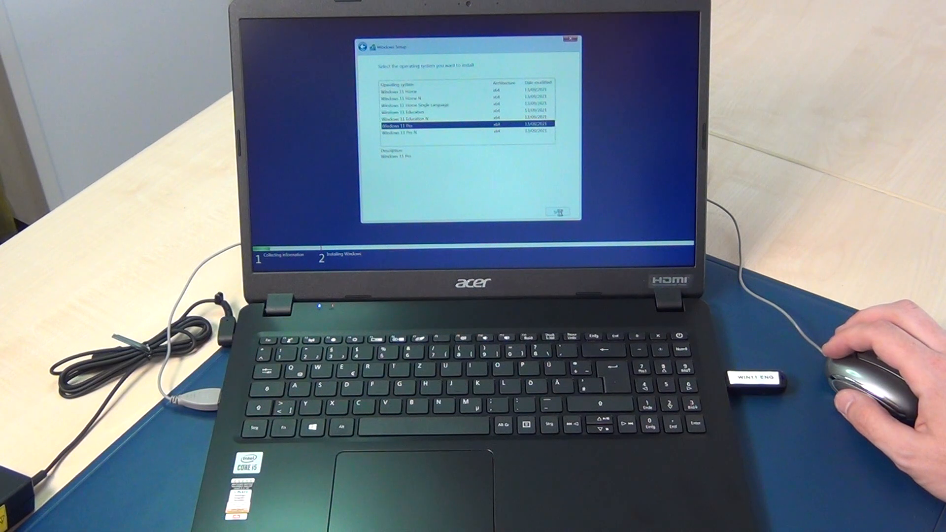
{"action": "left_click", "coordinate": [557, 212]}
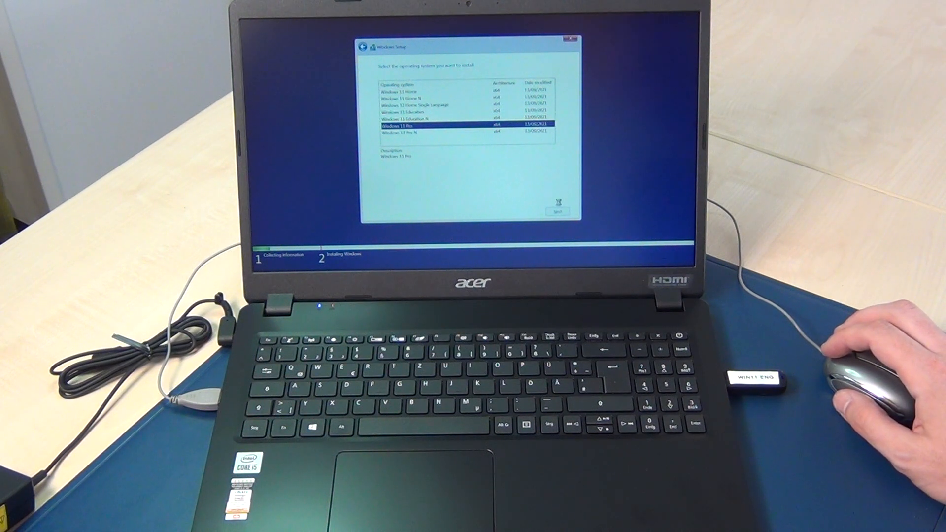
{"action": "left_click", "coordinate": [558, 212]}
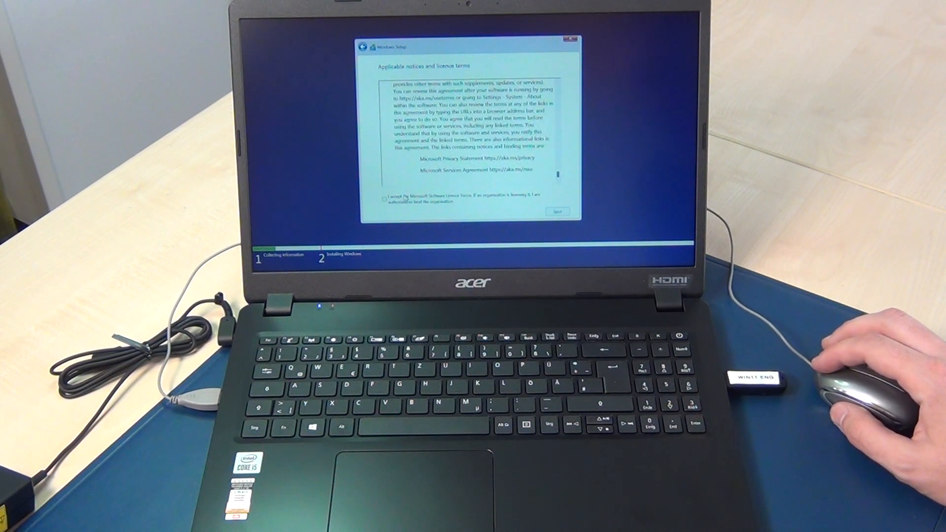
{"action": "left_click", "coordinate": [557, 211]}
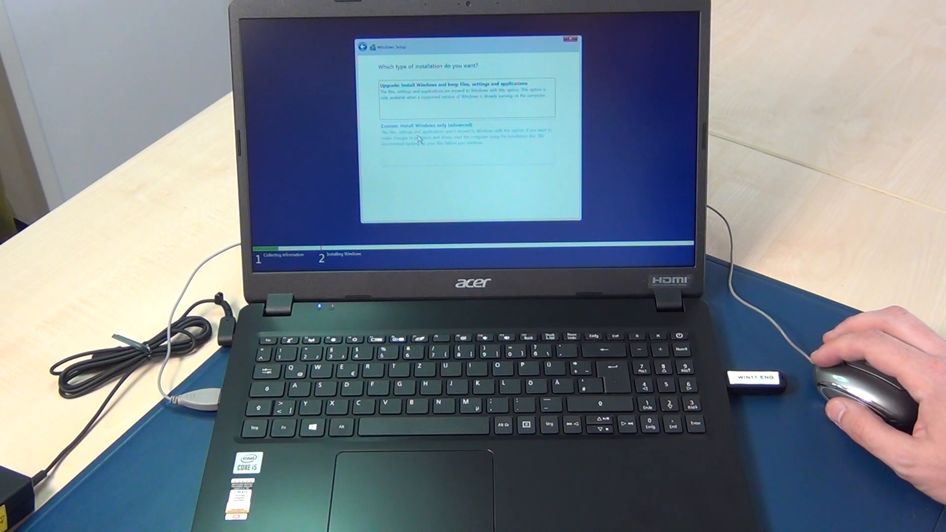
Step: Choose Custom install and delete Drive 0 Partition 1, confirming with OK
{"action": "left_click", "coordinate": [438, 126]}
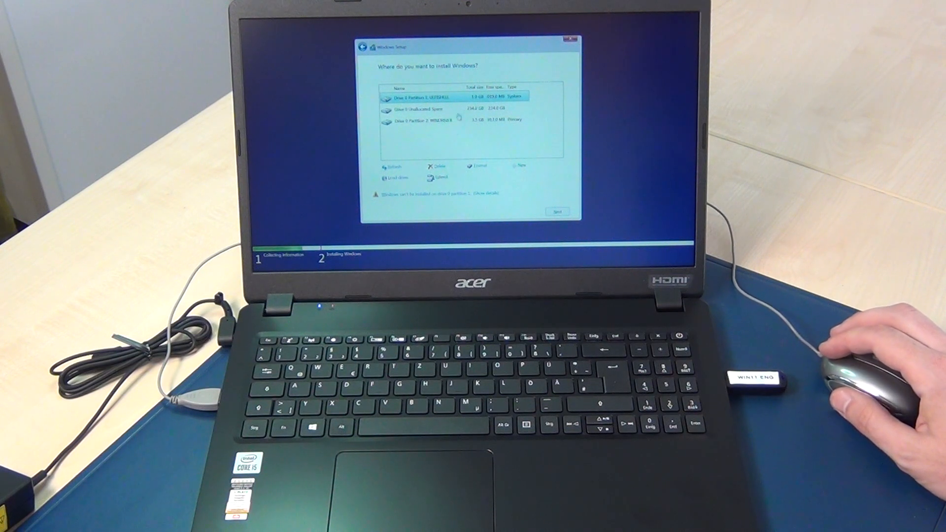
{"action": "left_click", "coordinate": [436, 167]}
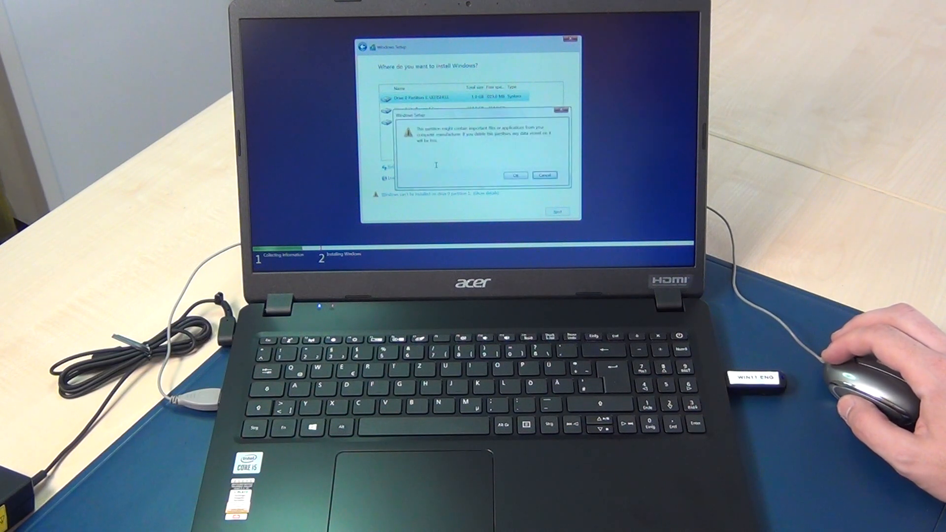
{"action": "left_click", "coordinate": [515, 175]}
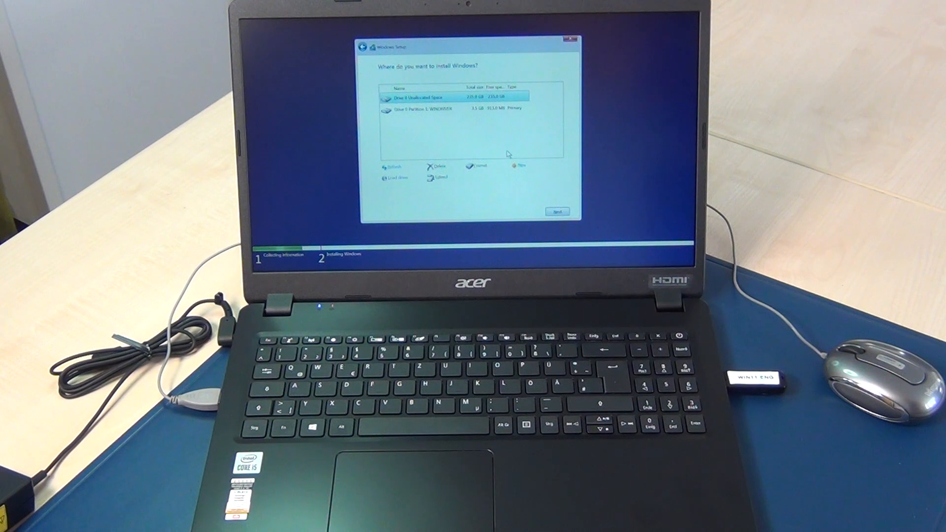
{"action": "mouse_move", "coordinate": [844, 362]}
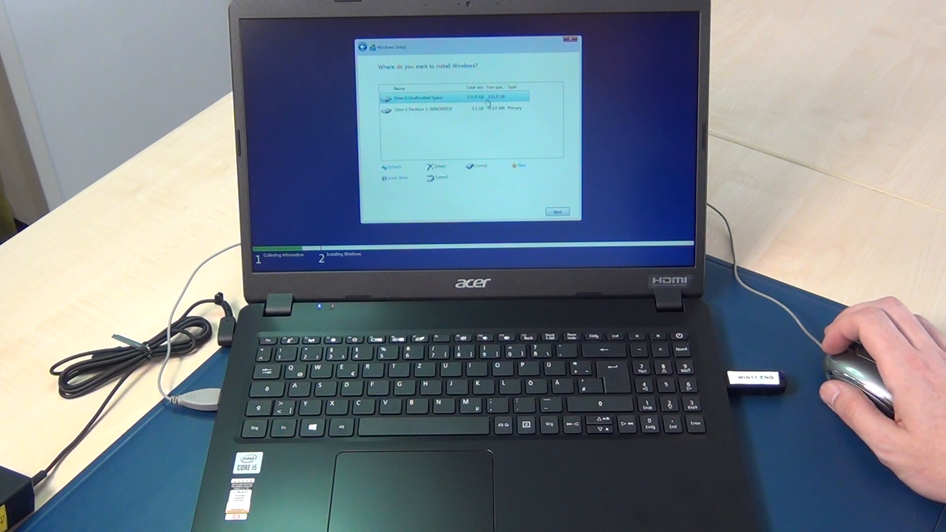
{"action": "mouse_move", "coordinate": [573, 226]}
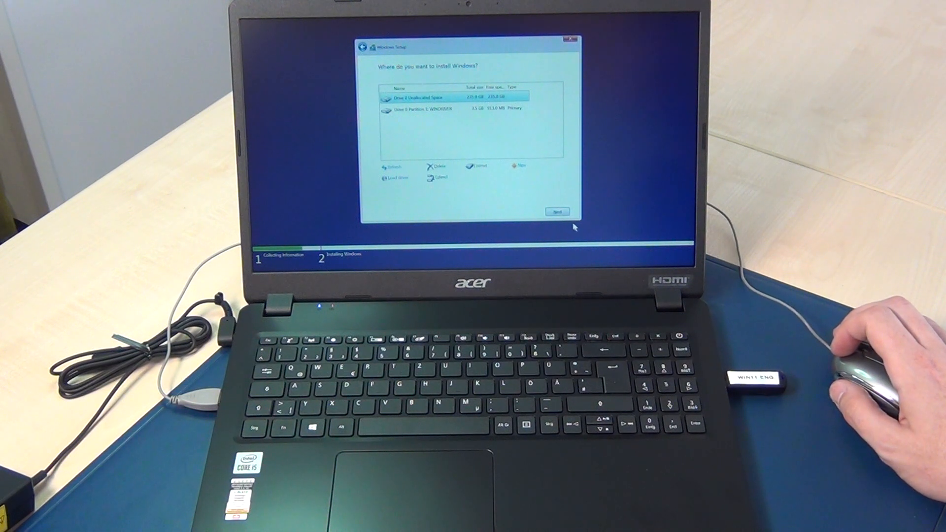
Step: Select Drive 0 Unallocated Space and start installing Windows there
{"action": "left_click", "coordinate": [556, 211]}
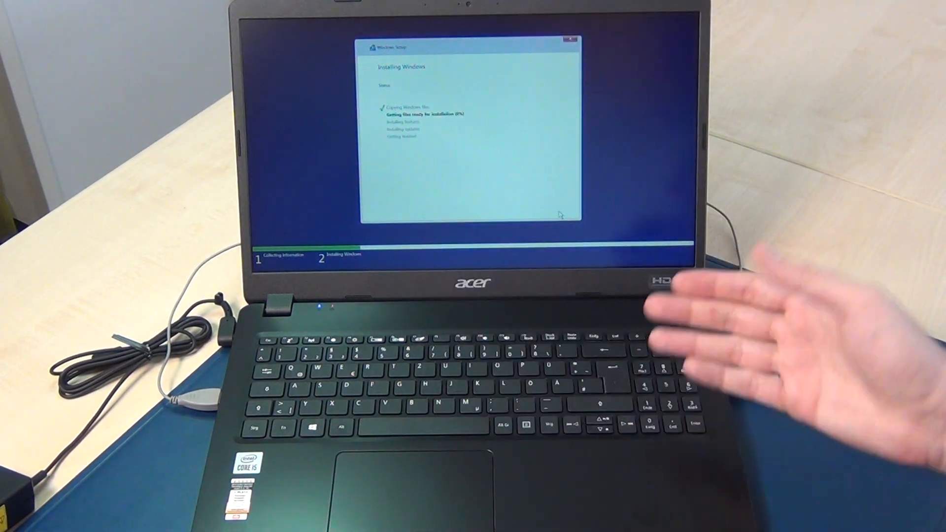
{"action": "mouse_move", "coordinate": [542, 320]}
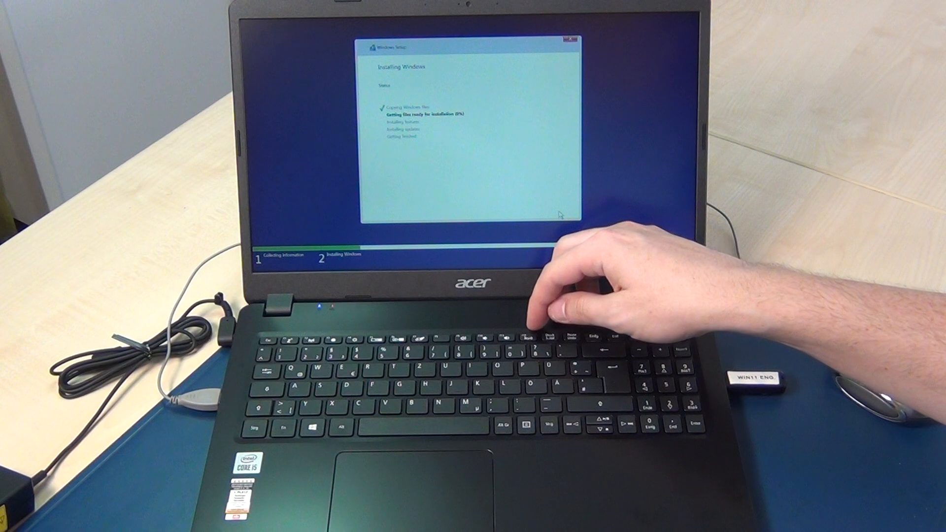